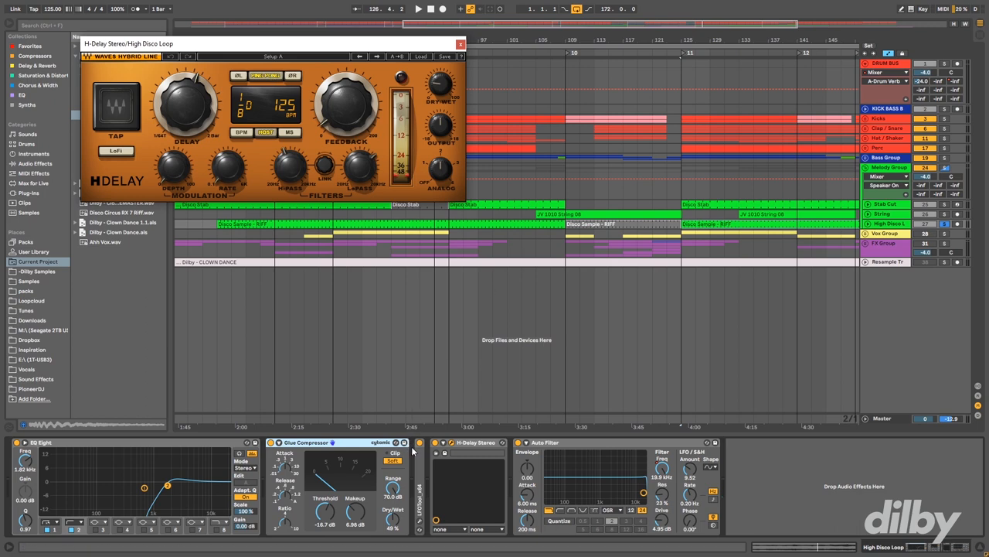
Step: Close the floating H-Delay Stereo window for the High Disco Loop track
left_click(460, 44)
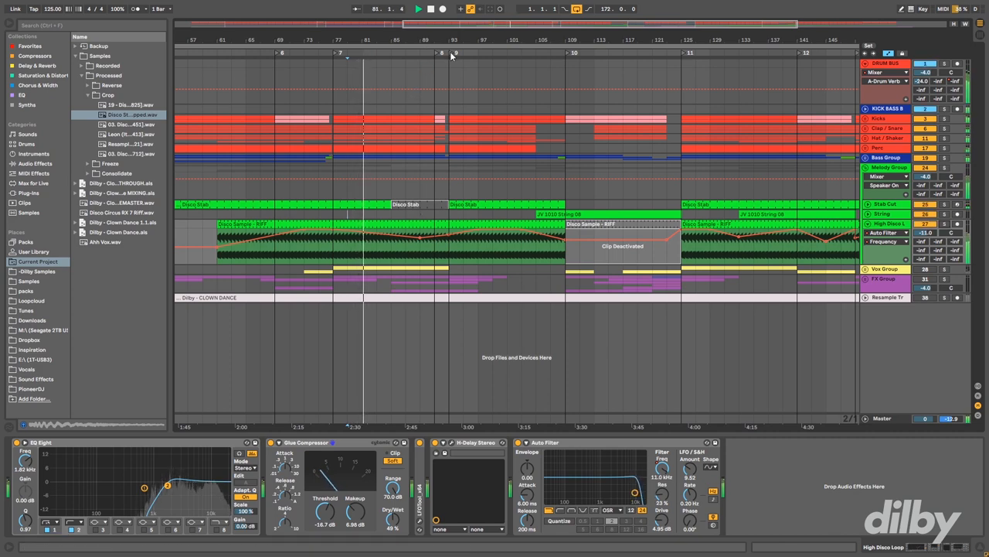
Step: Unfold the Bass Group and Vox Group folders and select the Ahh Vox Sample track
left_click(452, 52)
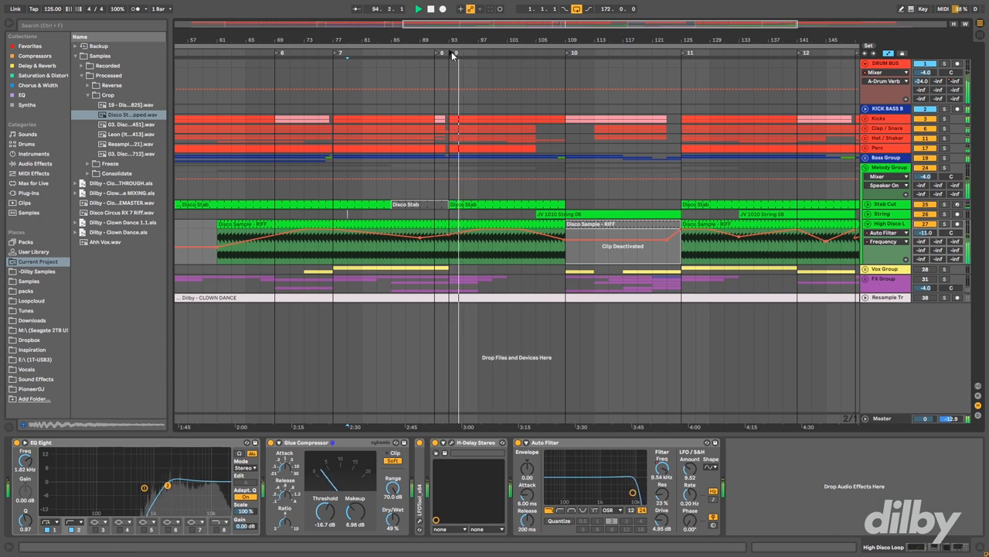
left_click(417, 9)
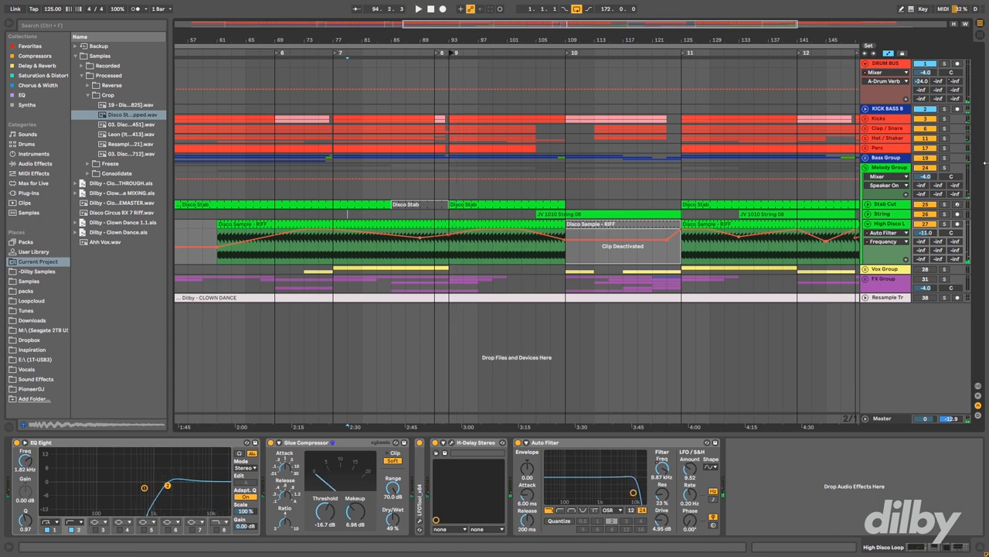
left_click(865, 158)
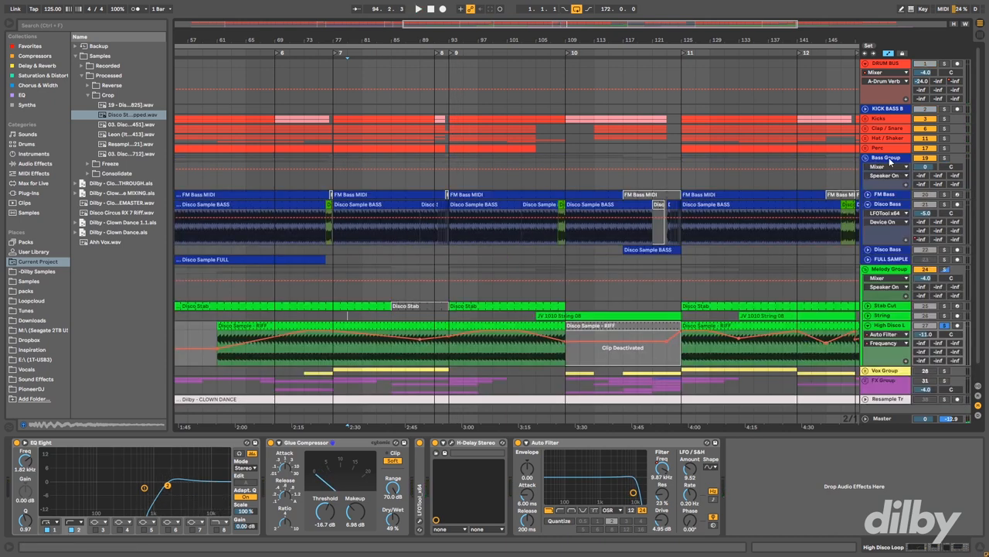
left_click(418, 9)
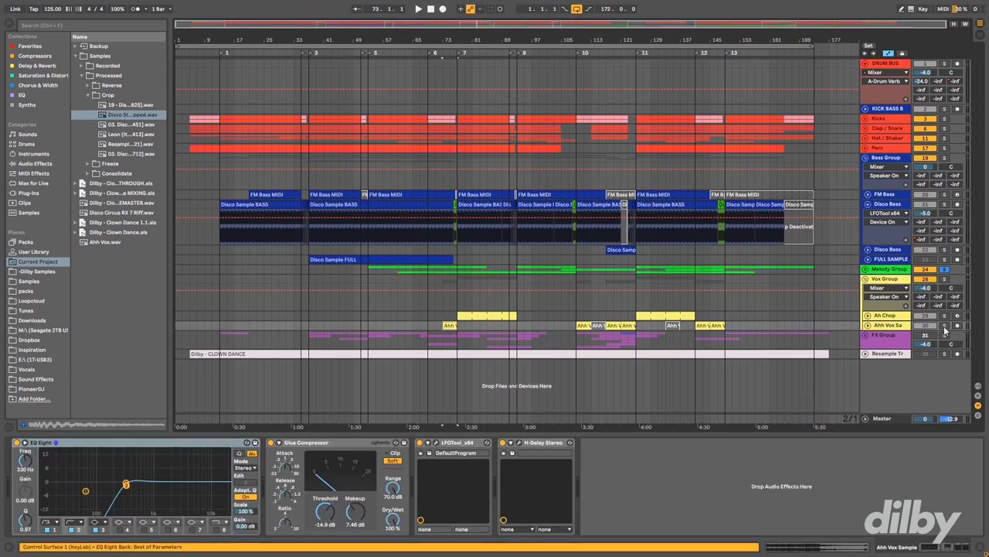
Step: Bring up the H-Delay Stereo window from the Ahh Vox Sample device chain
left_click(418, 9)
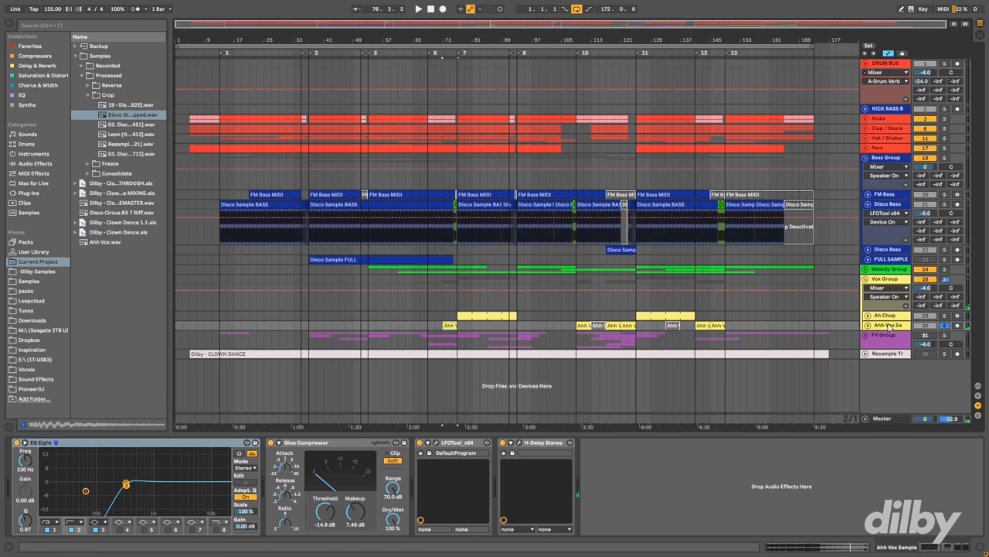
left_click(331, 260)
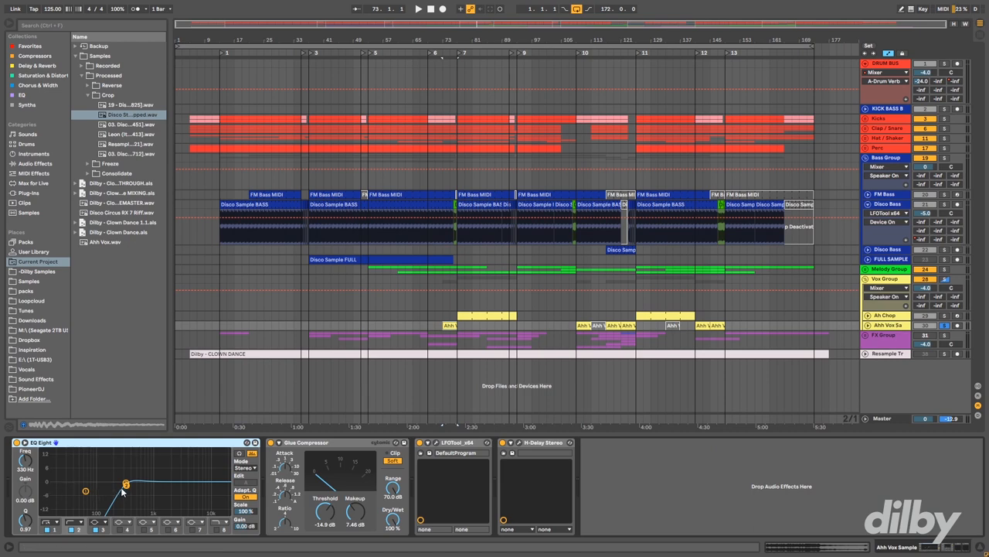
mouse_move(158, 490)
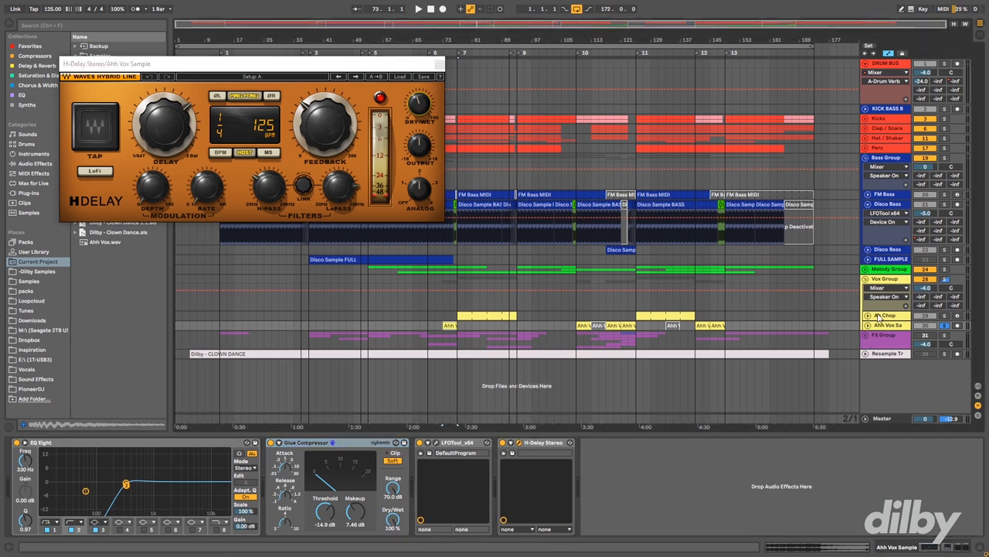
Step: Zoom into the Ahh Vox clip and select the MIDI track holding the Sample Audition Simpler
left_click(418, 9)
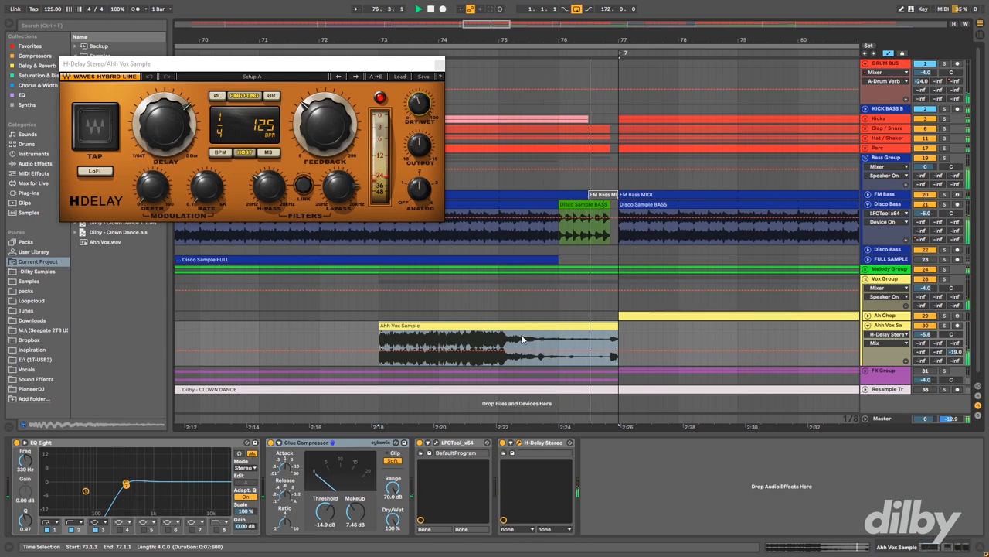
left_click(492, 343)
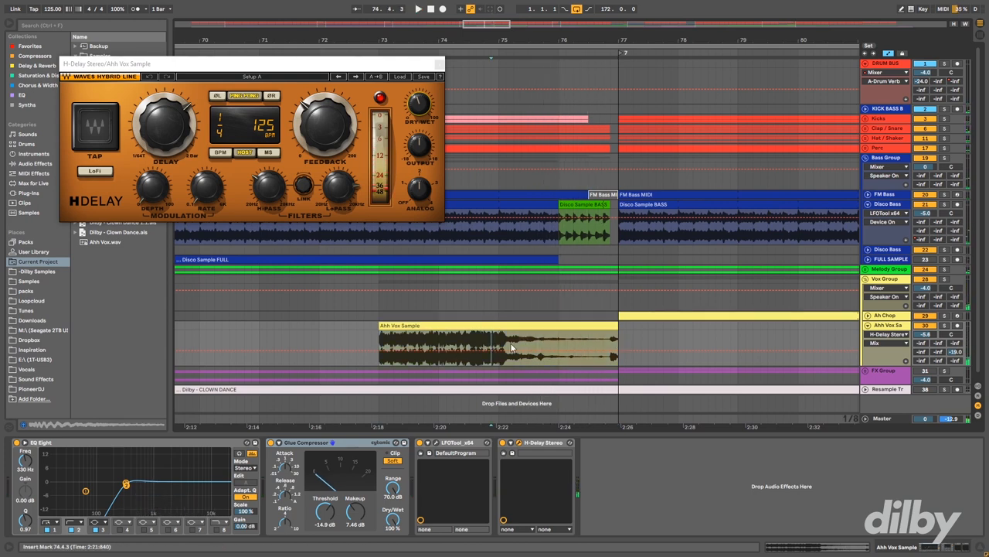
left_click(494, 343)
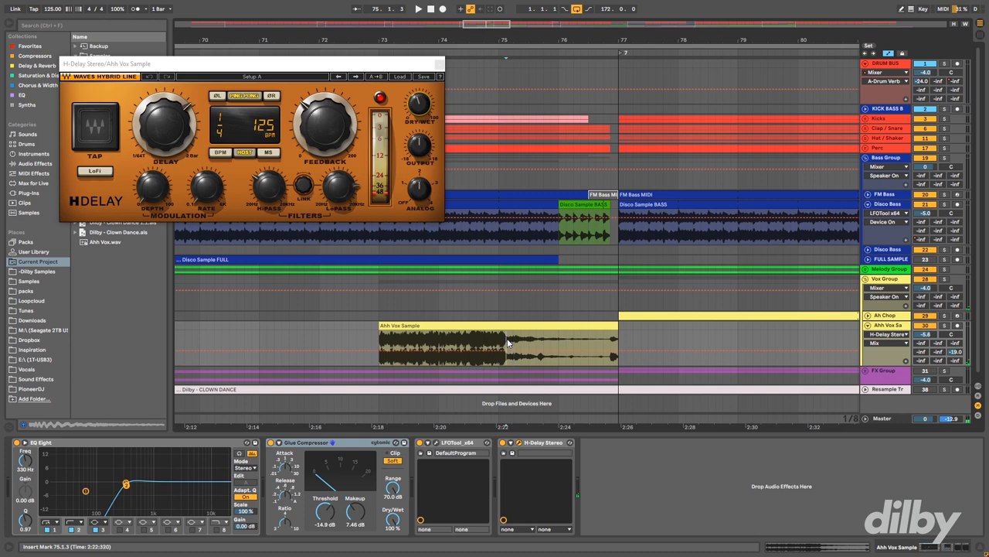
left_click_drag(507, 348, 529, 348)
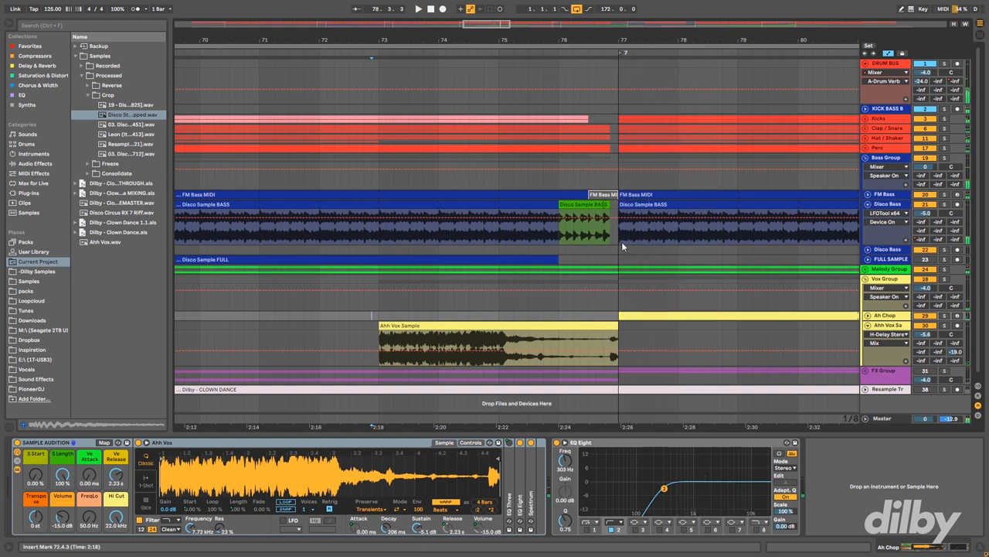
Step: Show the Disco Bass chain, then open the Ahh Vox MIDI clip with all notes fitted in view
left_click(569, 204)
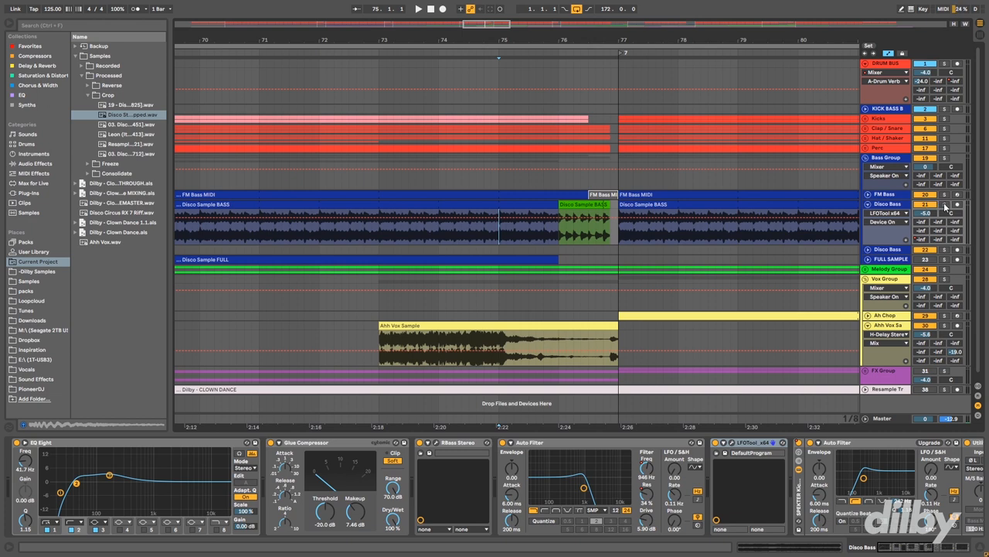
left_click(944, 204)
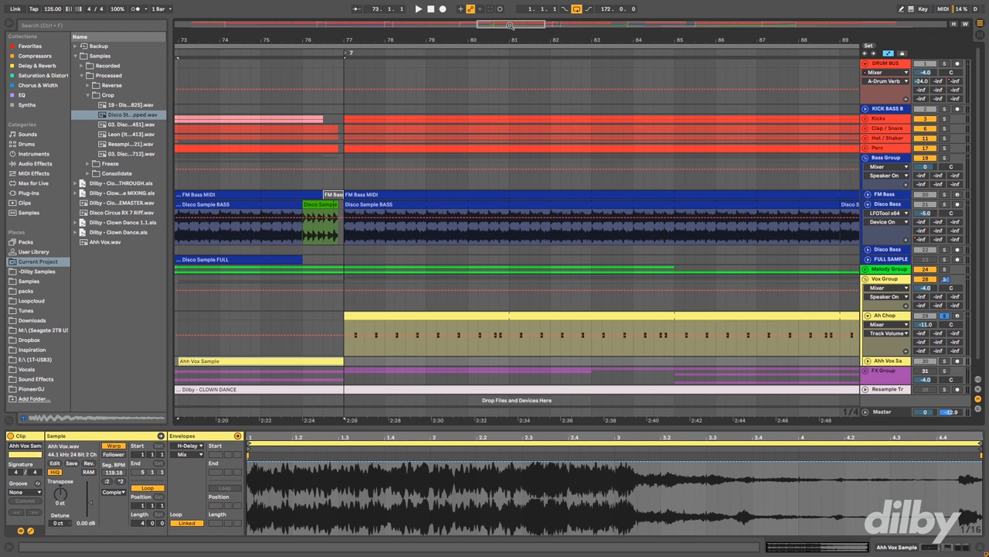
left_click(497, 334)
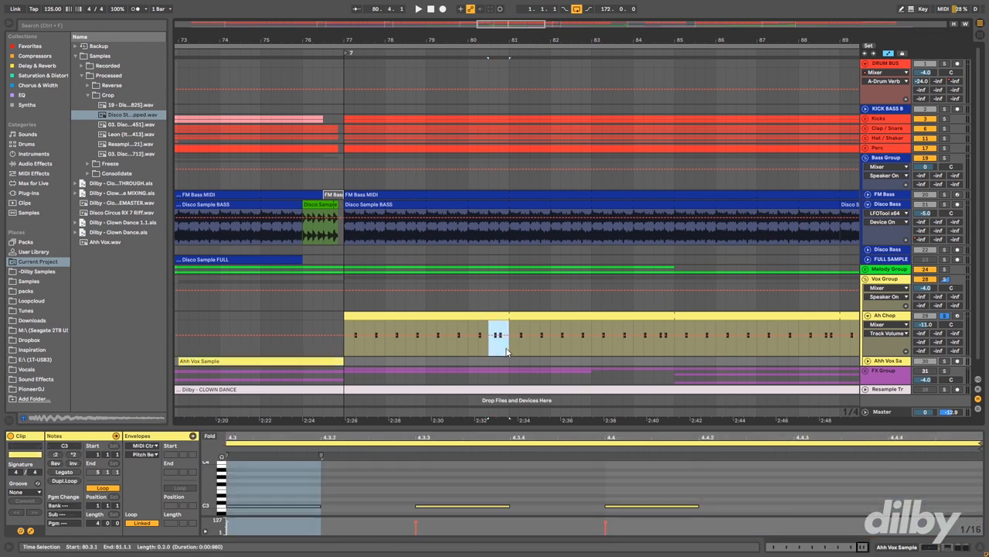
left_click(510, 361)
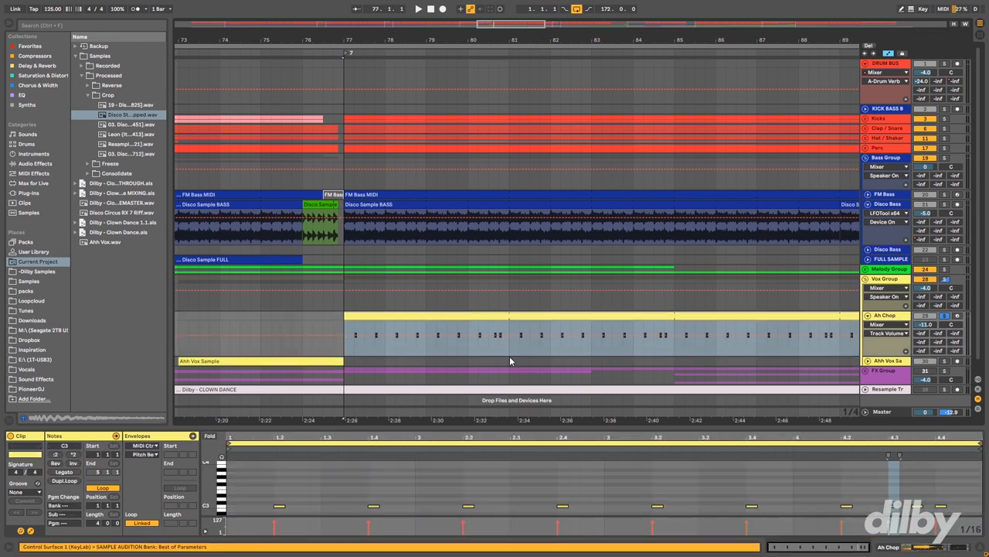